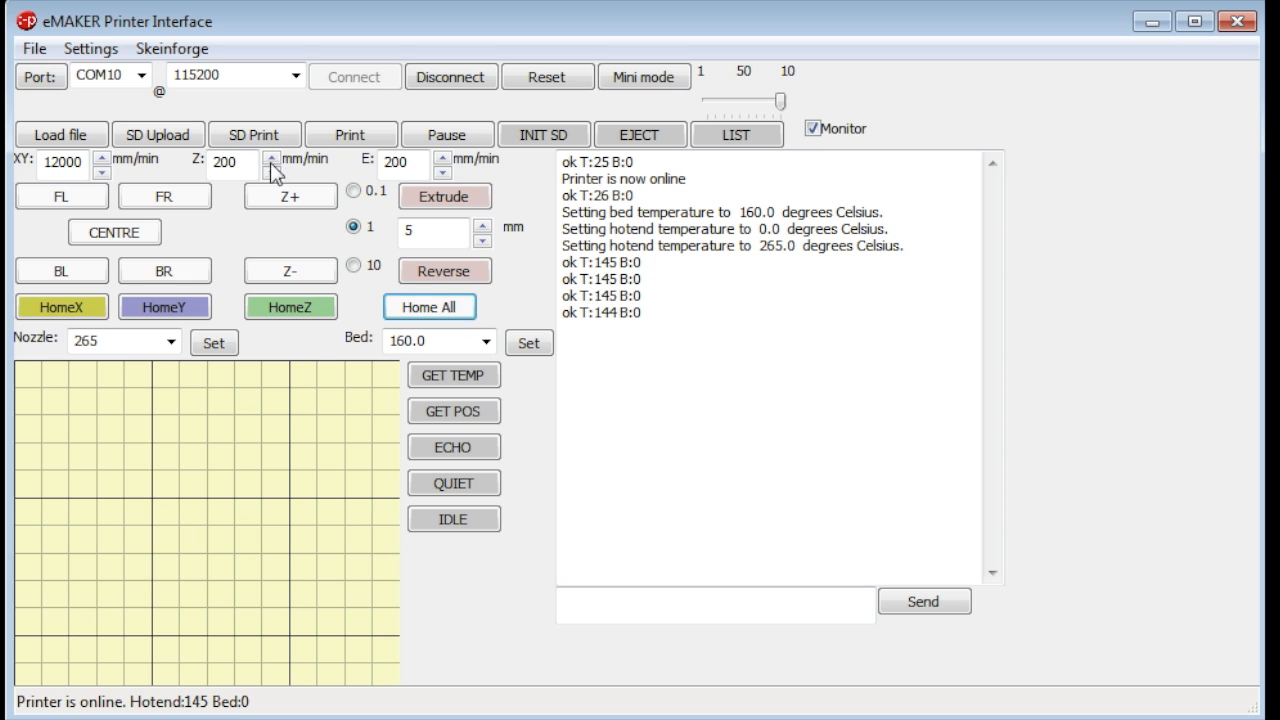
mouse_move(70, 144)
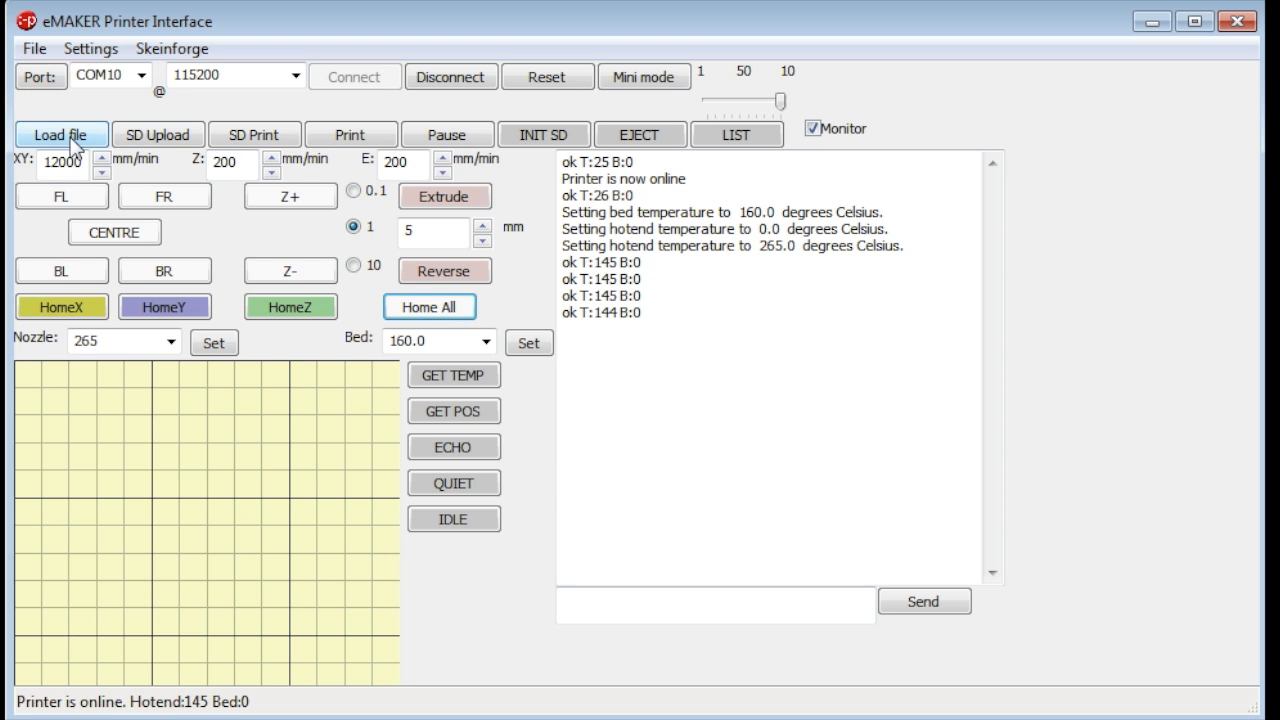
Step: Load the 'micro 43 to nikon35mm (repaired)' STL model so Skeinforge begins slicing it to G-code
left_click(60, 134)
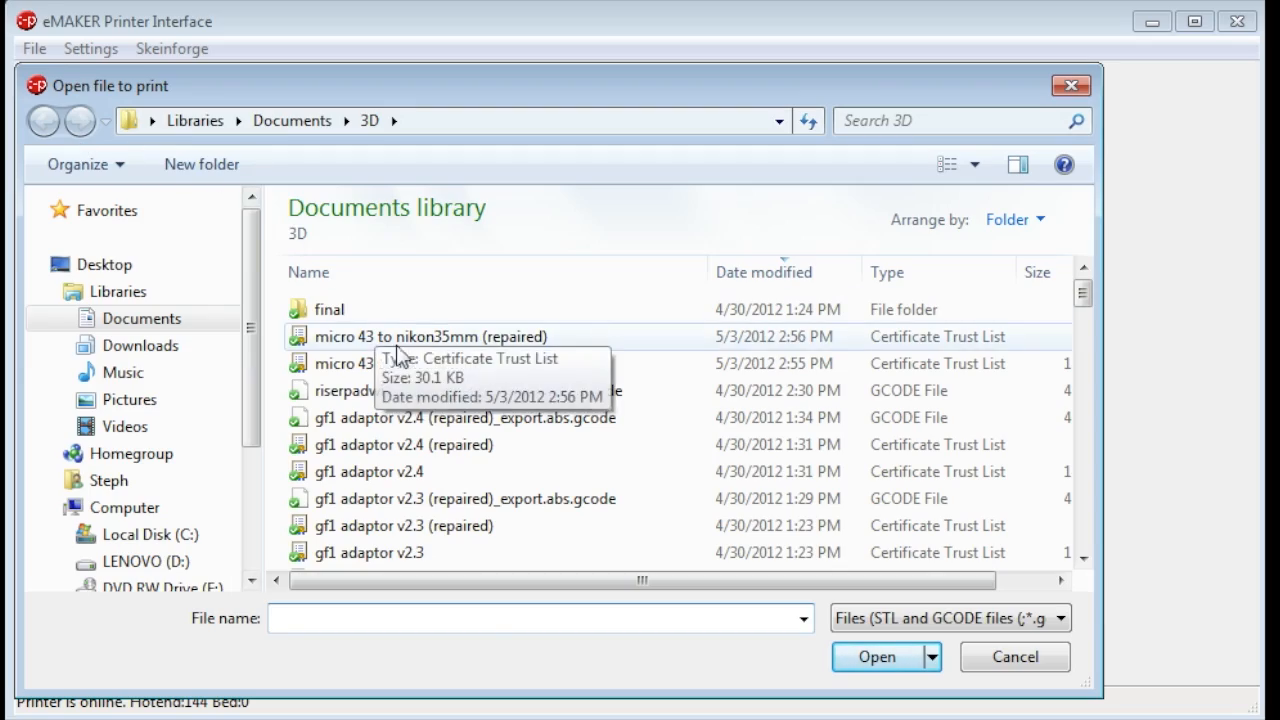
left_click(876, 656)
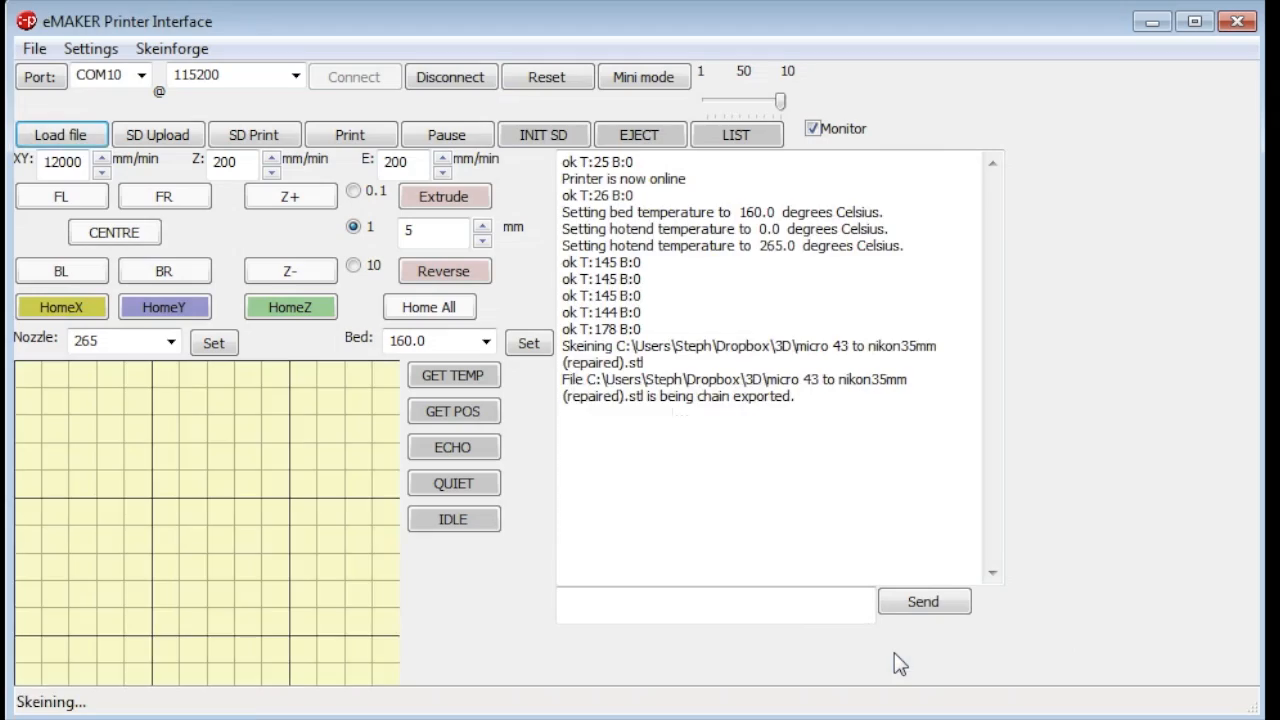